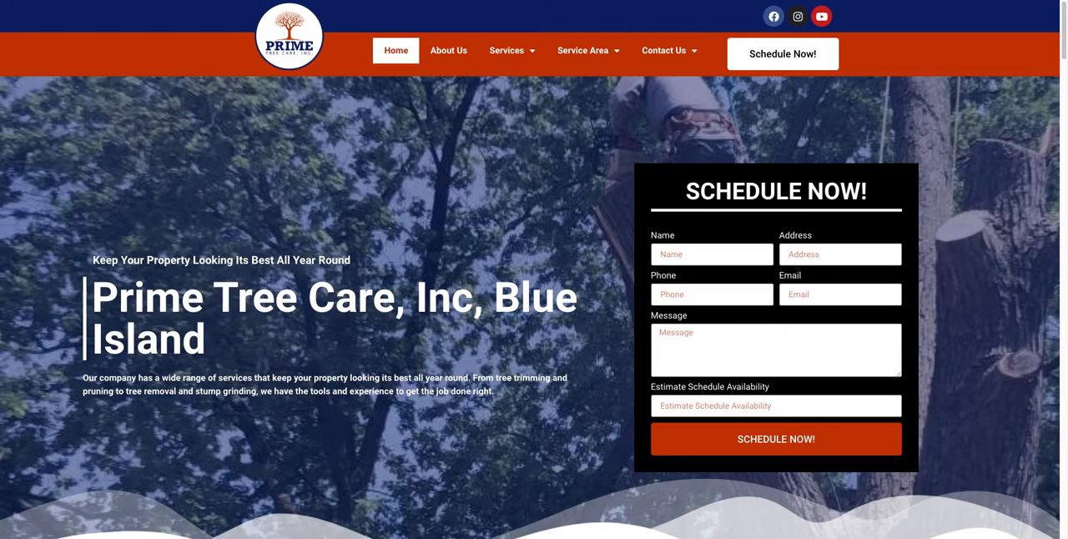
{"action": "mouse_move", "coordinate": [573, 384]}
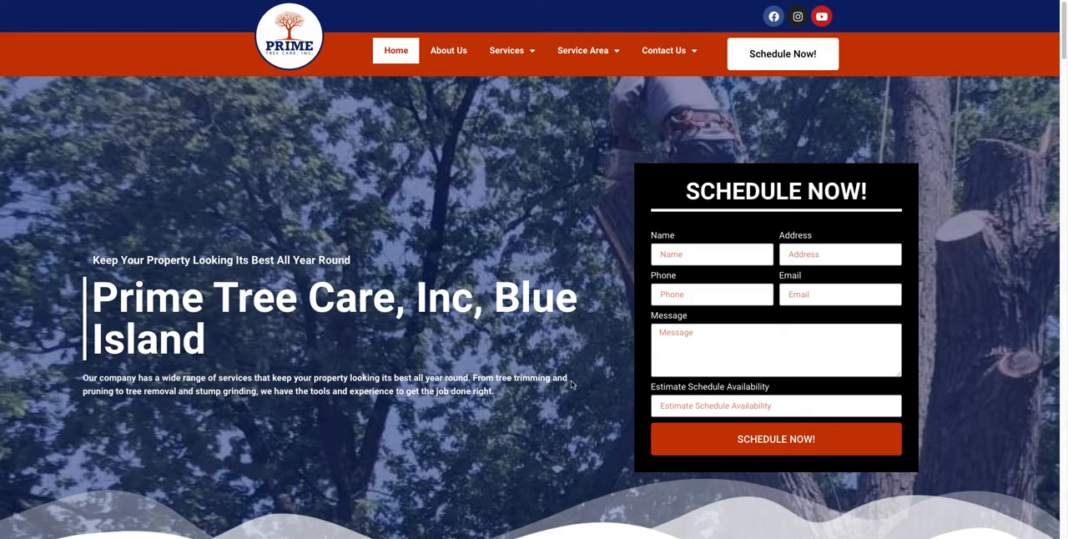
{"action": "mouse_move", "coordinate": [478, 165]}
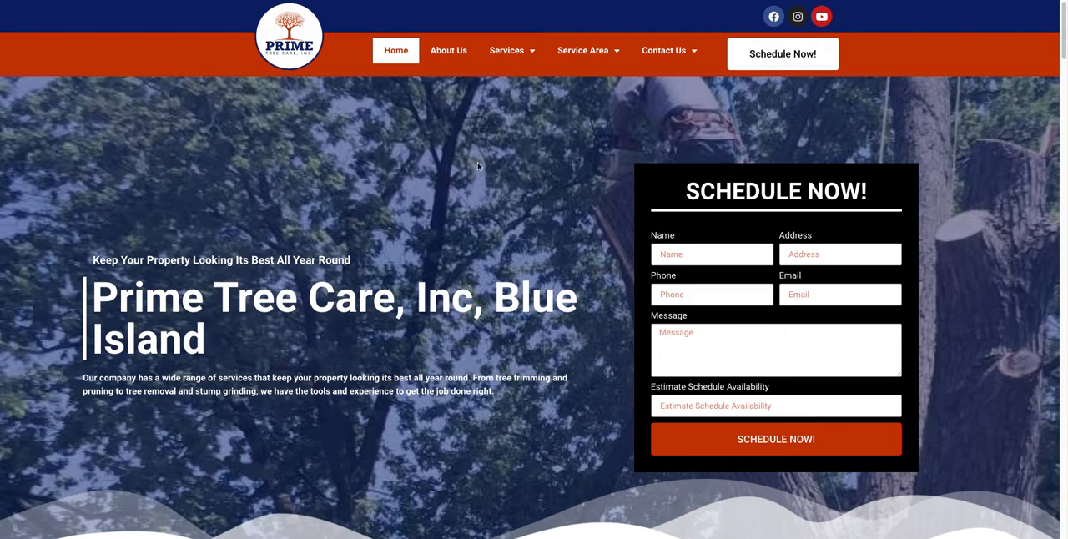
{"action": "mouse_move", "coordinate": [484, 449]}
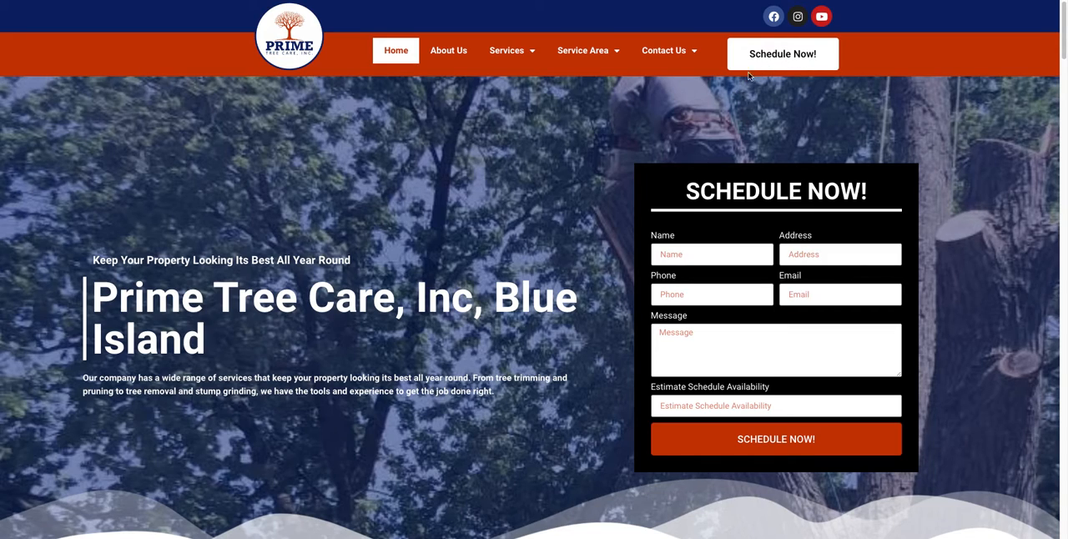
{"action": "mouse_move", "coordinate": [764, 132]}
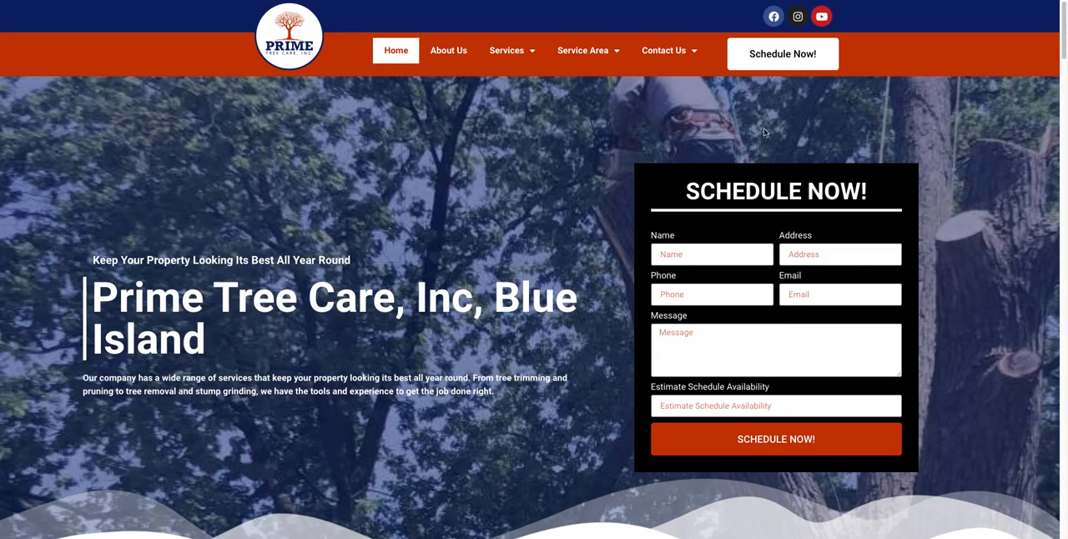
- Scroll the Prime Tree Care homepage through the services, FAQ, Contact Us and map sections
{"action": "scroll", "scroll_direction": "down", "scroll_amount": 3}
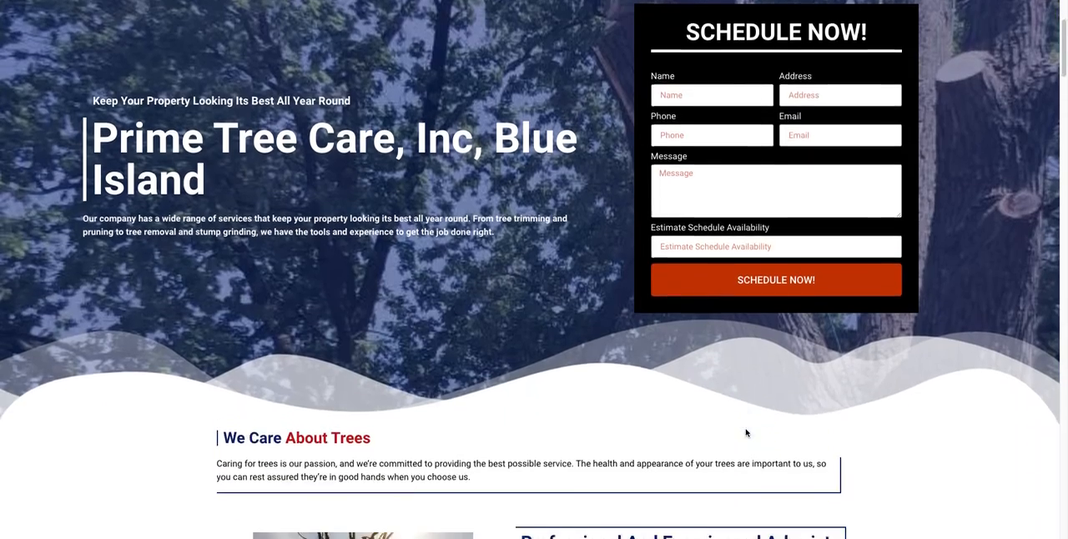
{"action": "scroll", "scroll_direction": "down", "scroll_amount": 3}
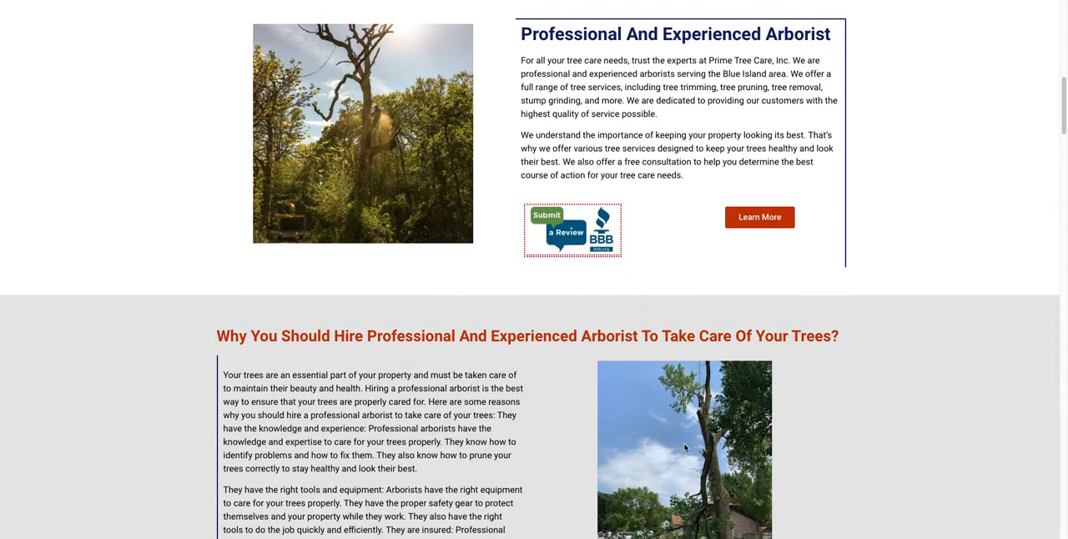
{"action": "scroll", "scroll_direction": "up", "scroll_amount": 3}
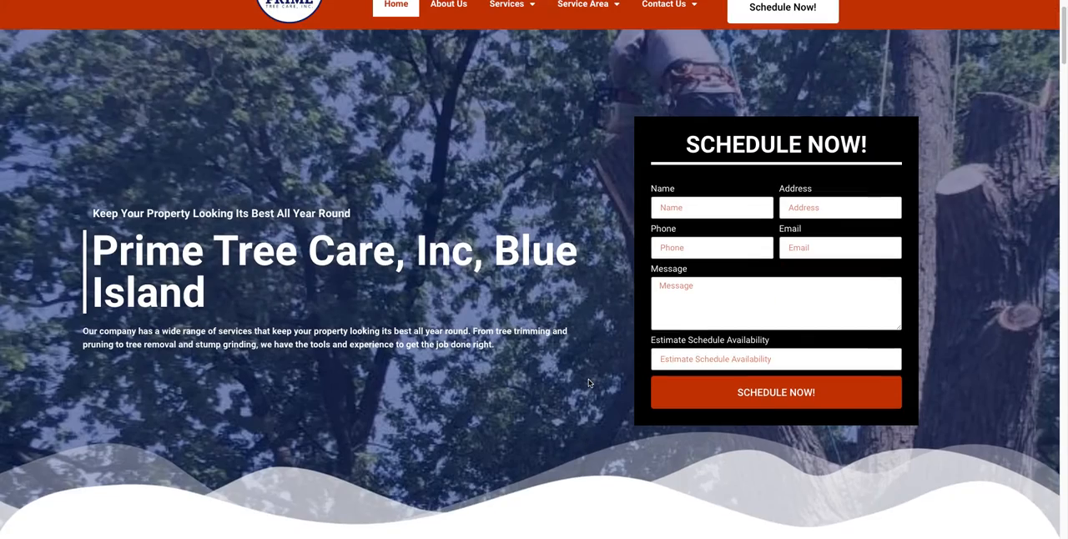
{"action": "scroll", "scroll_direction": "down", "scroll_amount": 3}
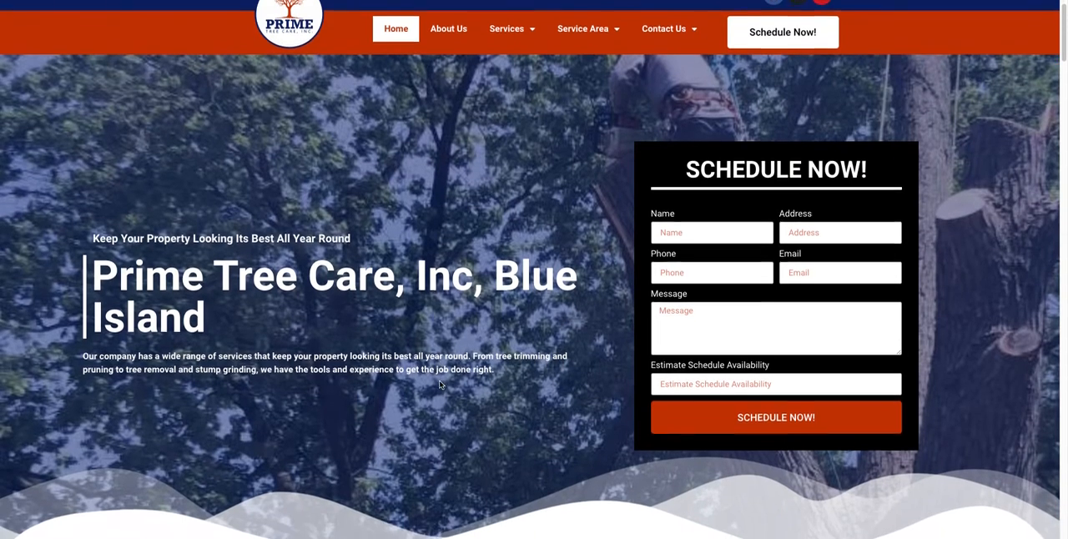
{"action": "scroll", "scroll_direction": "down", "scroll_amount": 3}
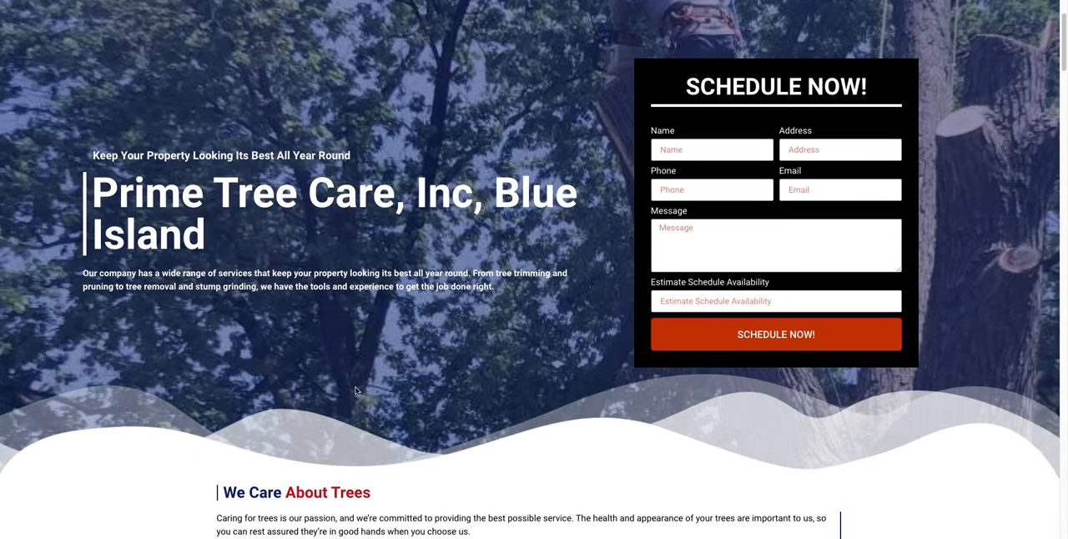
{"action": "scroll", "scroll_direction": "down", "scroll_amount": 3}
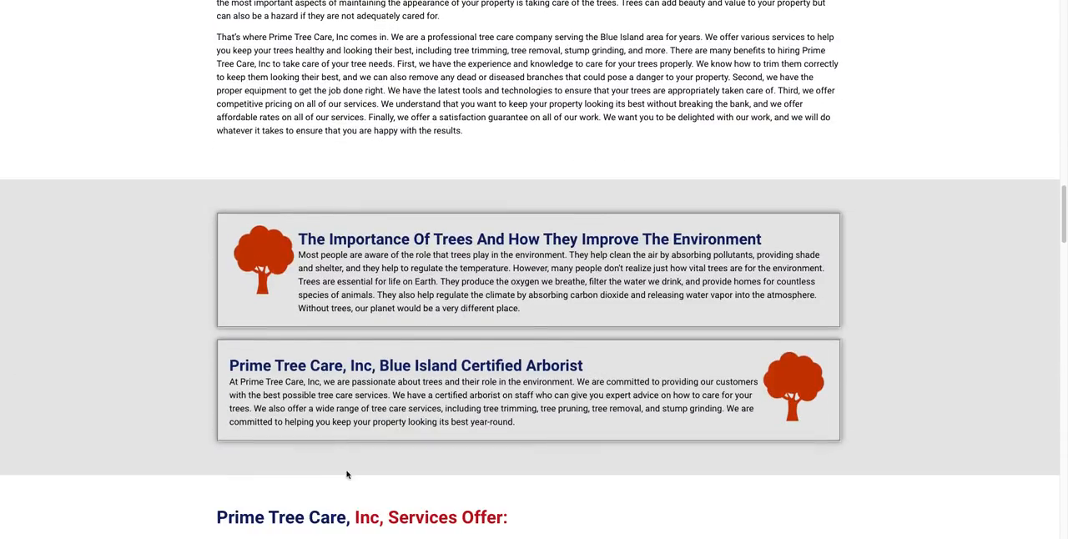
{"action": "scroll", "scroll_direction": "down", "scroll_amount": 3}
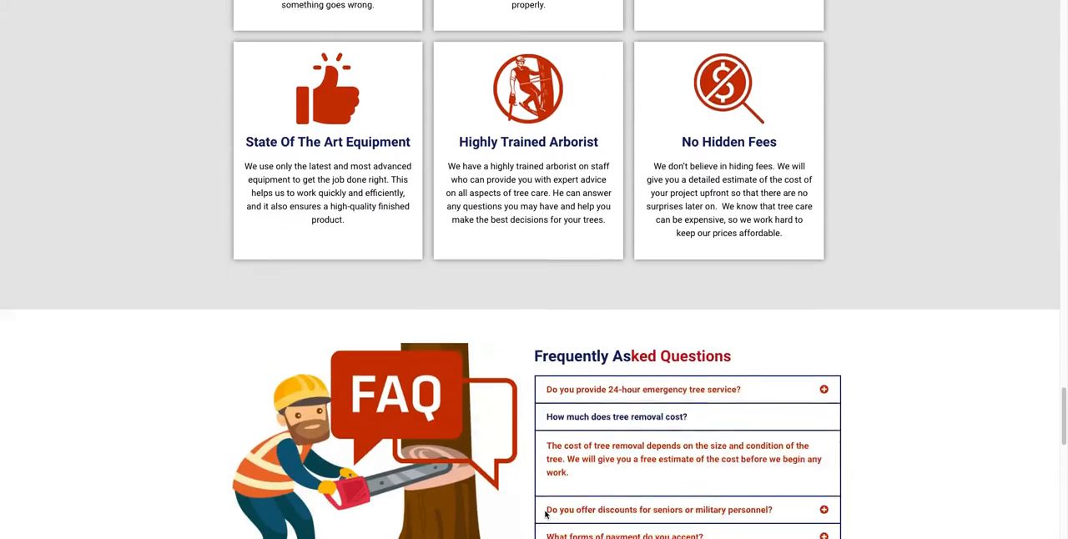
{"action": "scroll", "scroll_direction": "down", "scroll_amount": 3}
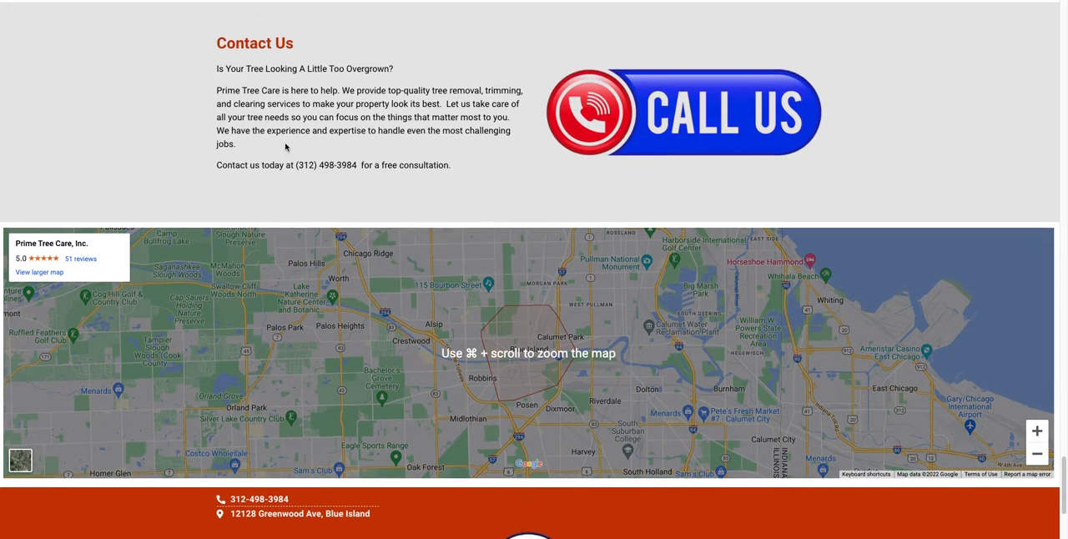
{"action": "scroll", "scroll_direction": "up", "scroll_amount": 3}
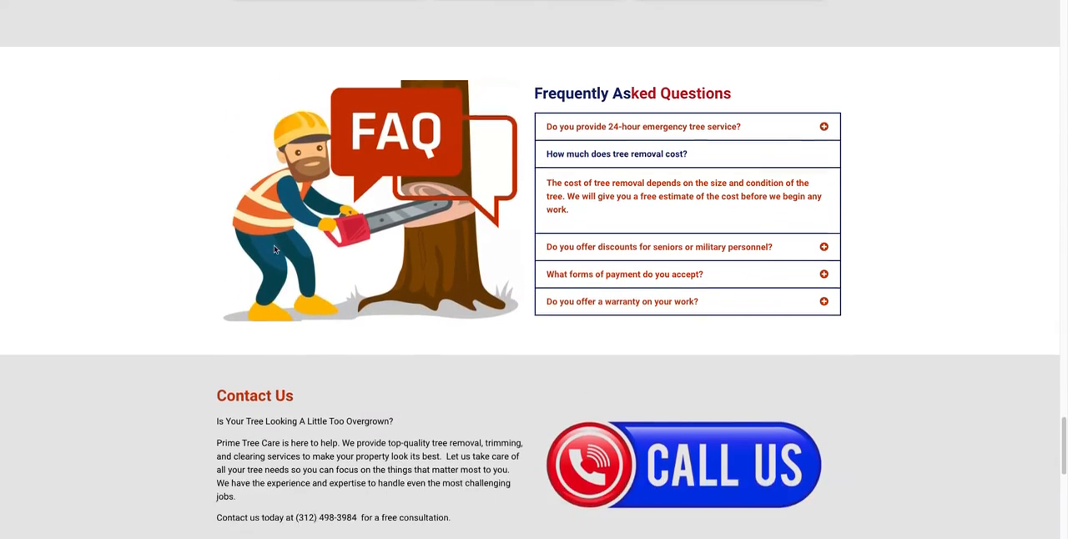
{"action": "scroll", "scroll_direction": "down", "scroll_amount": 3}
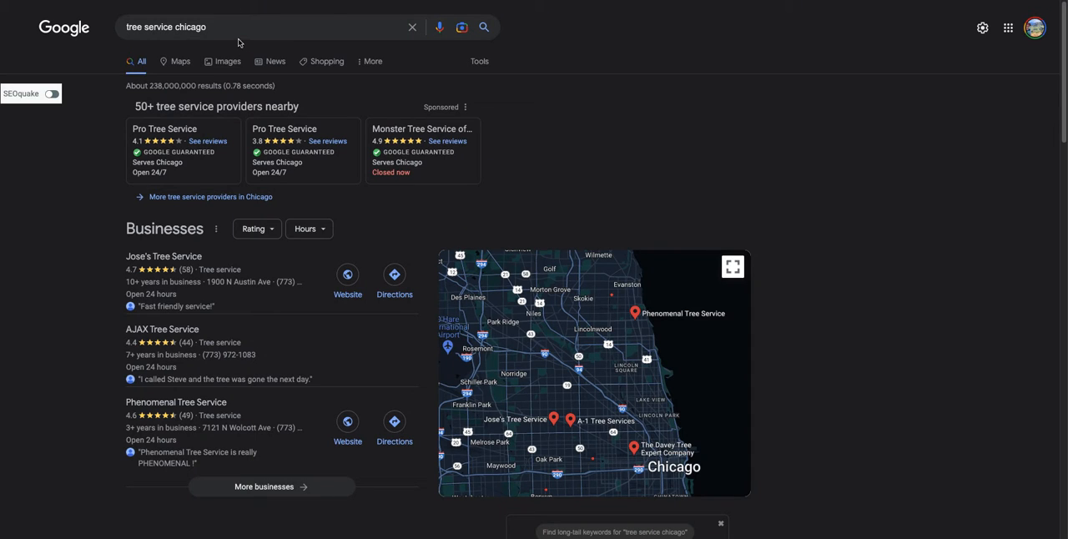
{"action": "left_click", "coordinate": [251, 27]}
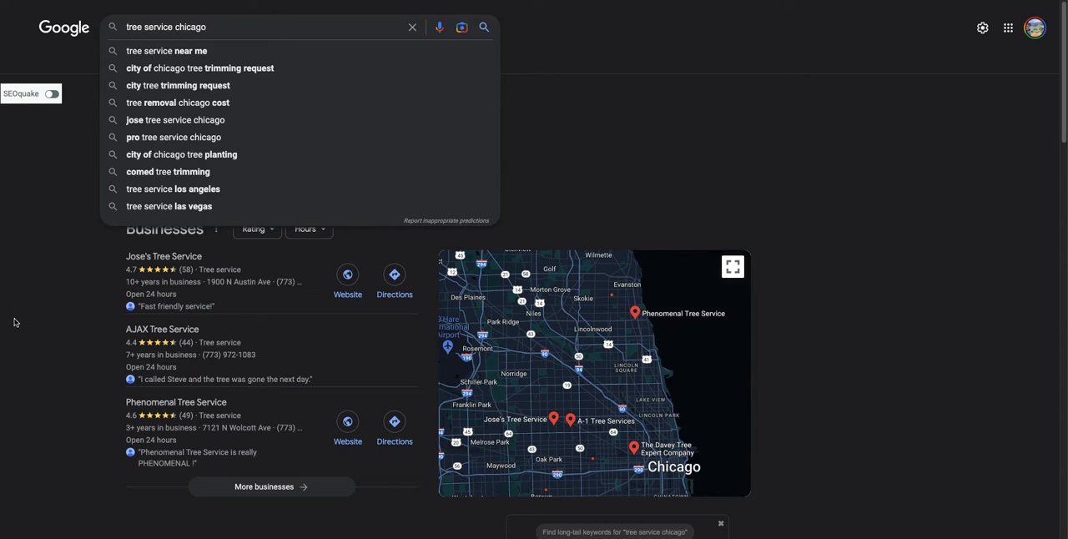
{"action": "mouse_move", "coordinate": [12, 301]}
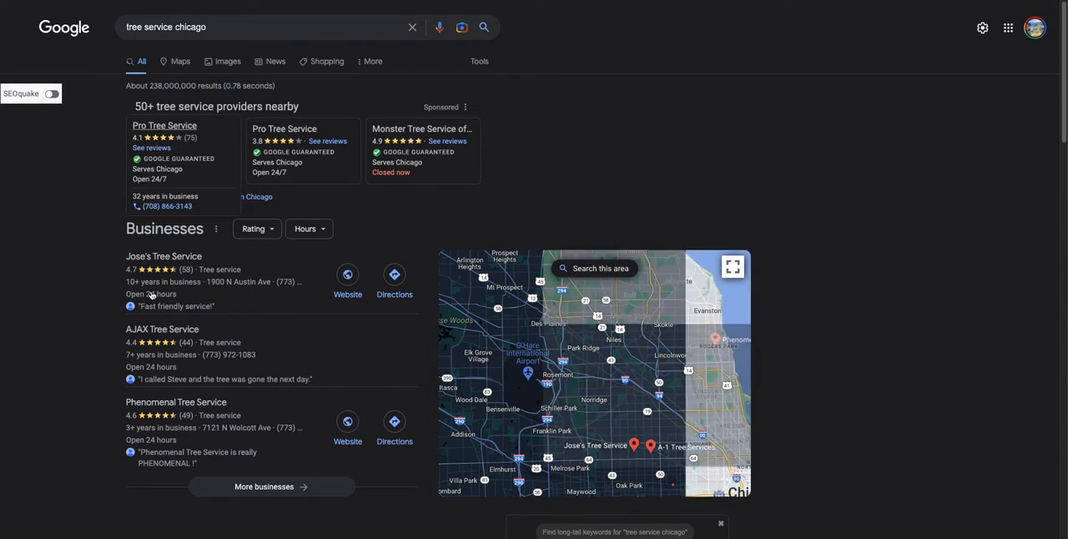
- Scroll the 'tree service chicago' results past the sponsored ads to the Businesses map pack
{"action": "scroll", "scroll_direction": "down", "scroll_amount": 3}
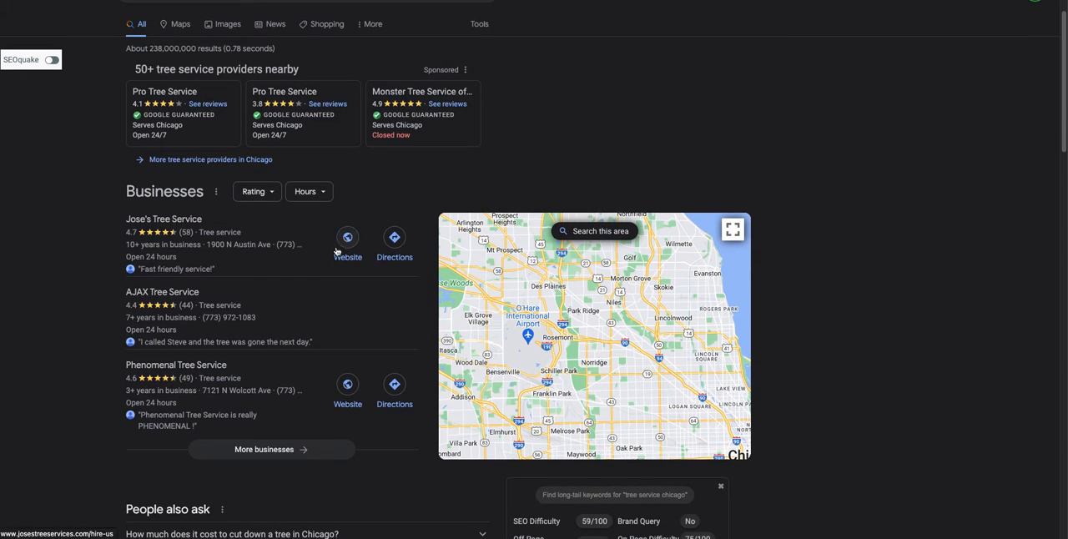
{"action": "mouse_move", "coordinate": [457, 409]}
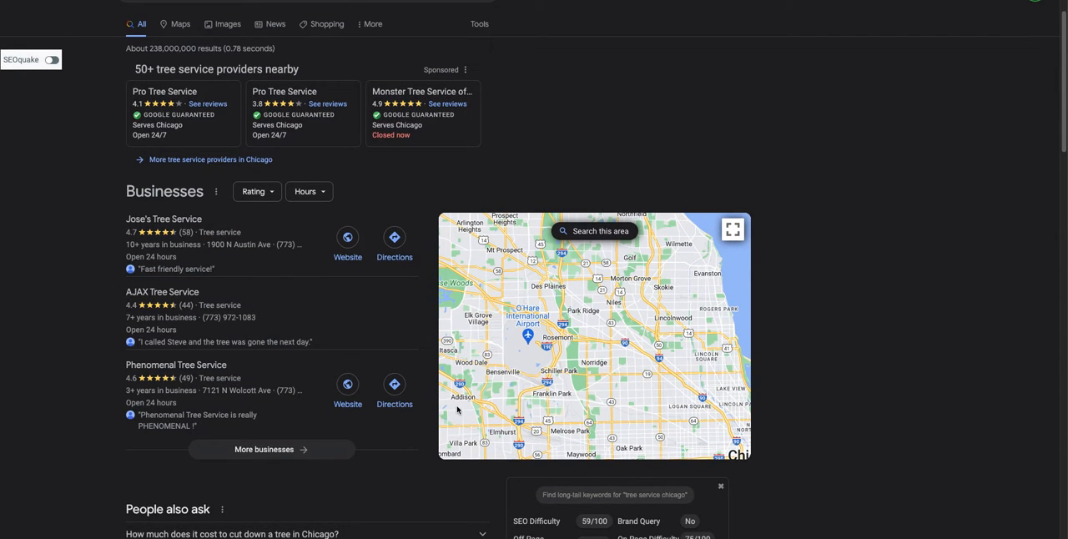
{"action": "mouse_move", "coordinate": [343, 384]}
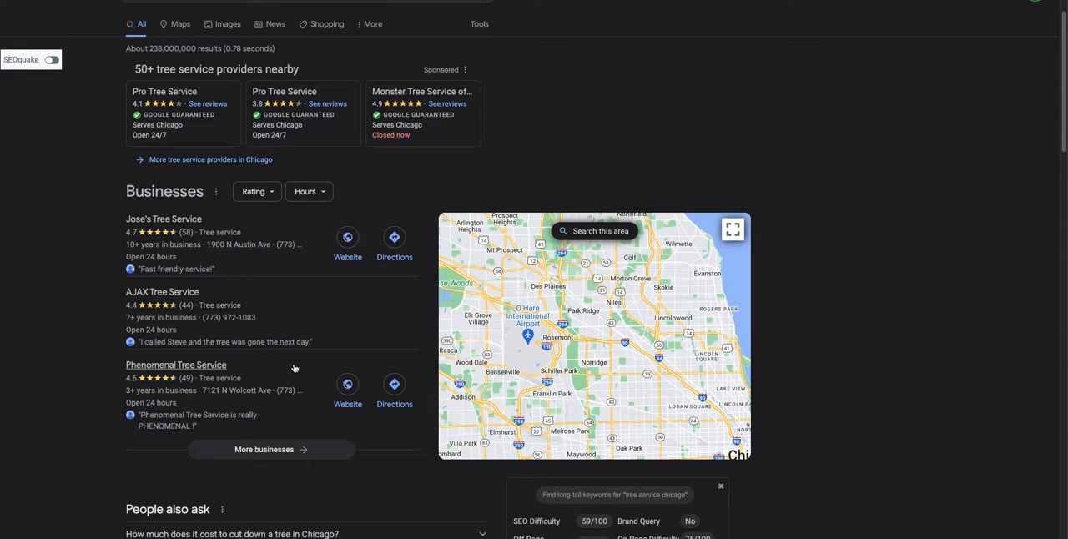
{"action": "mouse_move", "coordinate": [176, 327]}
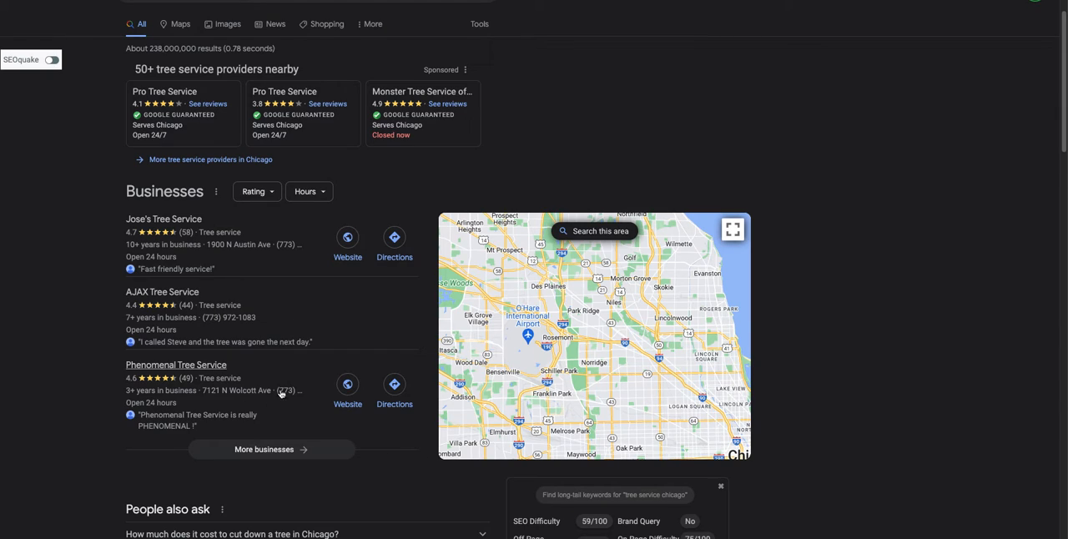
{"action": "mouse_move", "coordinate": [241, 391]}
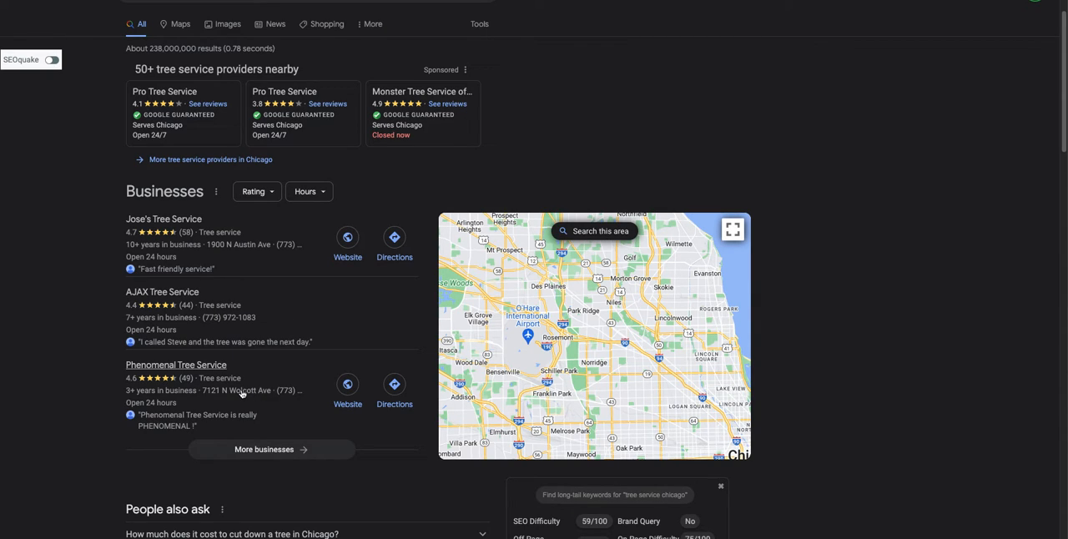
{"action": "mouse_move", "coordinate": [217, 349]}
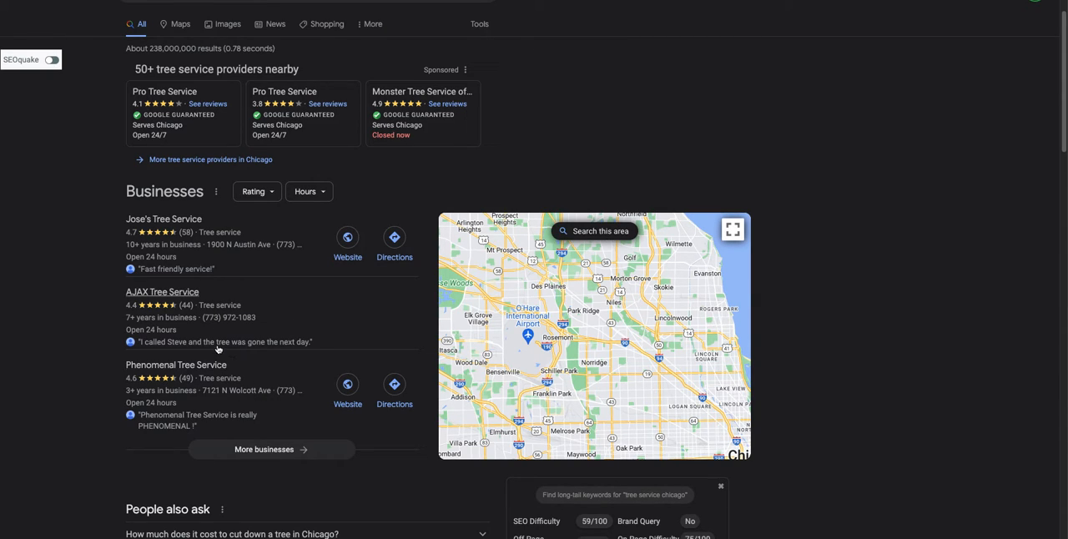
{"action": "mouse_move", "coordinate": [190, 328]}
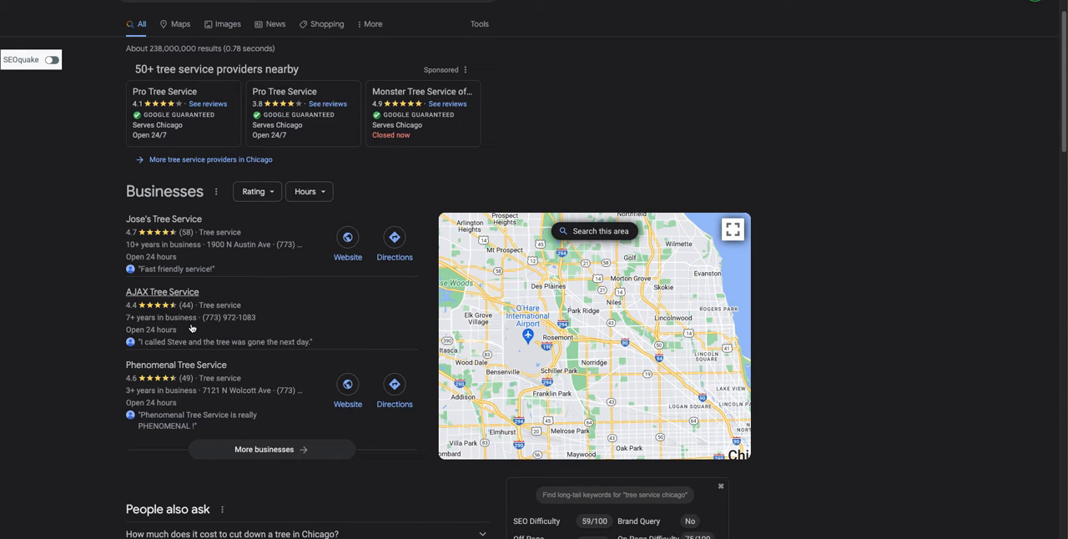
{"action": "scroll", "scroll_direction": "down", "scroll_amount": 3}
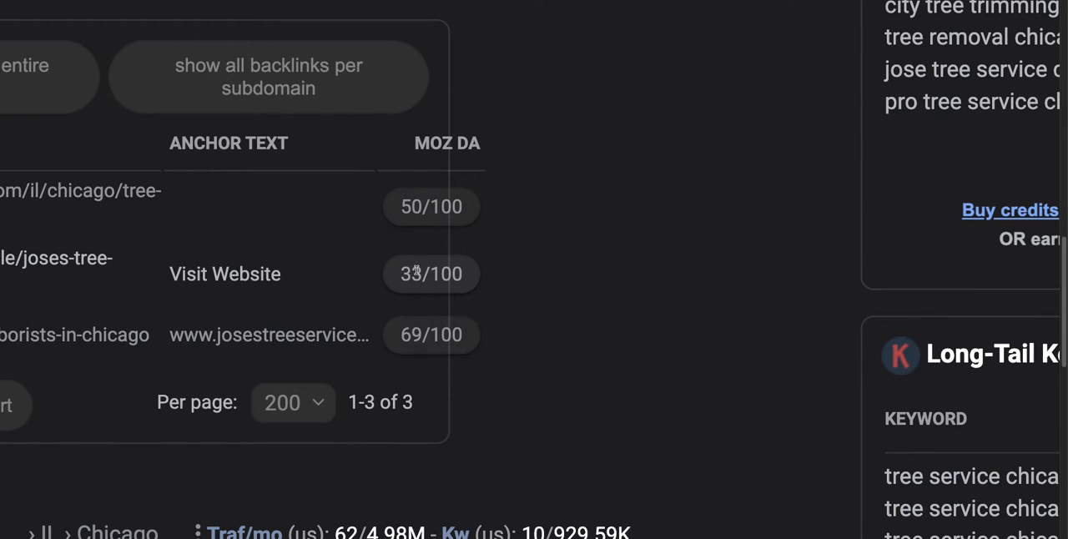
{"action": "mouse_move", "coordinate": [473, 217]}
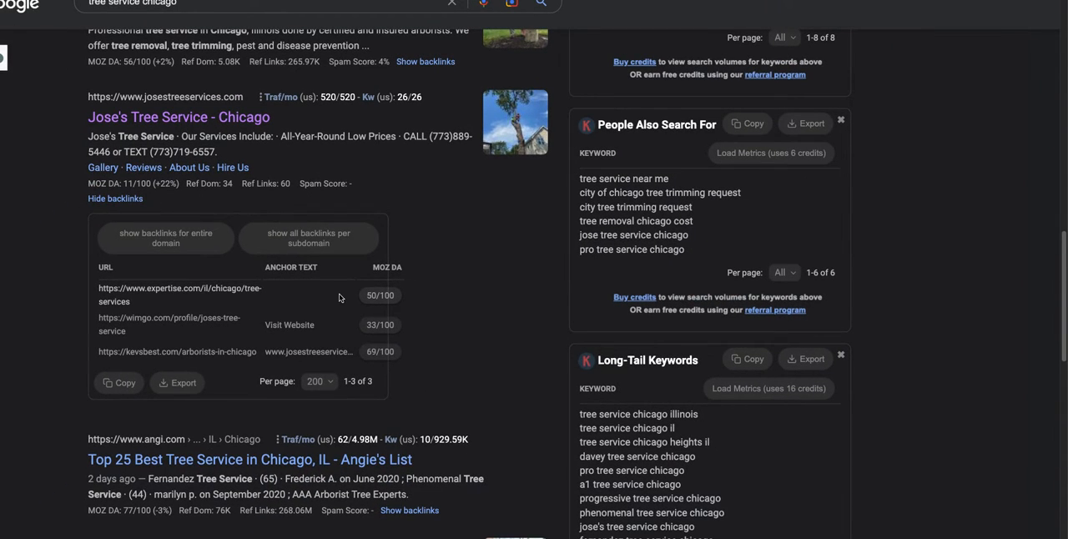
{"action": "mouse_move", "coordinate": [299, 308]}
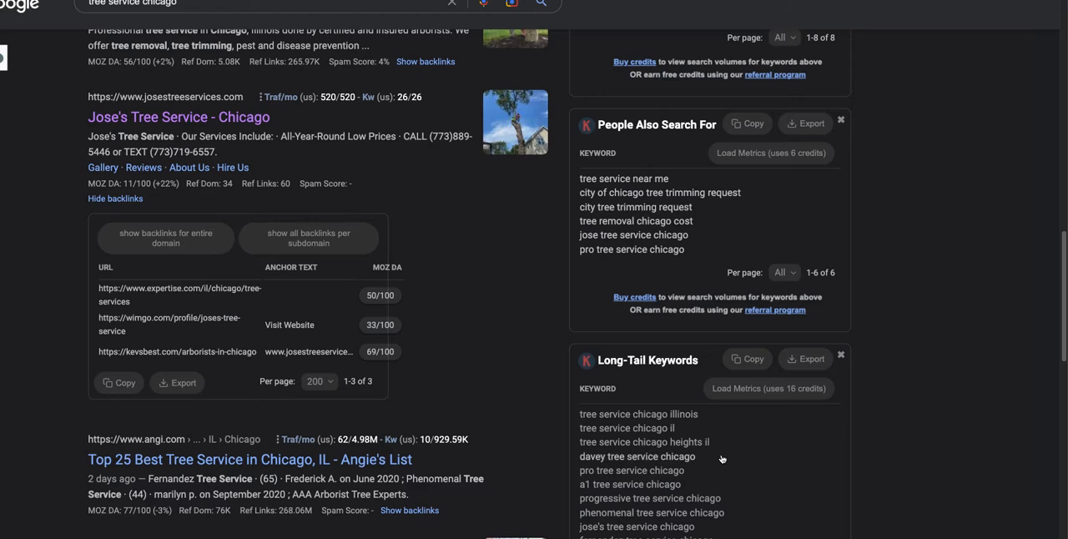
- Scroll down the results to the Jose's Tree Service organic listing
{"action": "scroll", "scroll_direction": "down", "scroll_amount": 3}
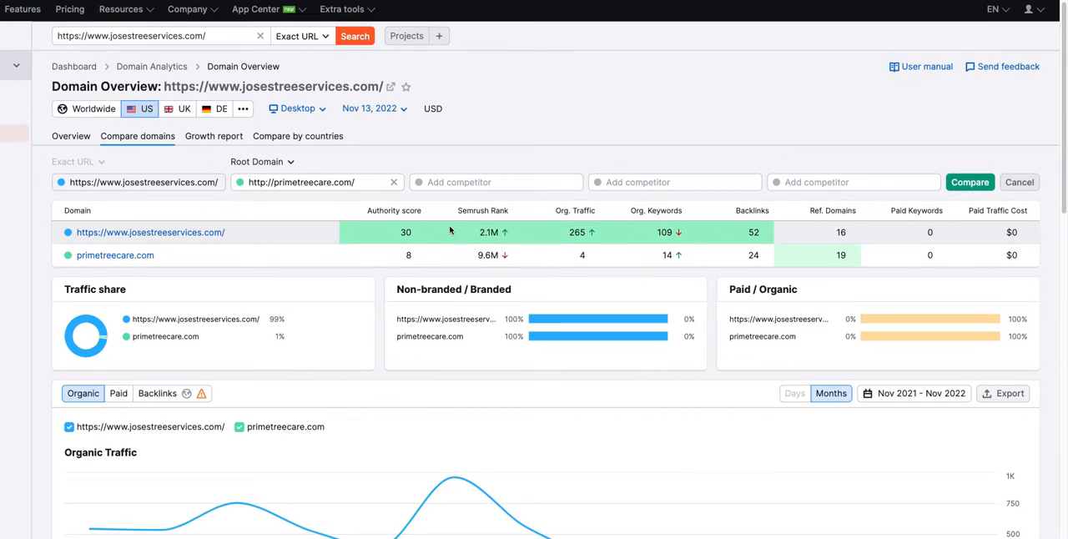
{"action": "scroll", "scroll_direction": "down", "scroll_amount": 3}
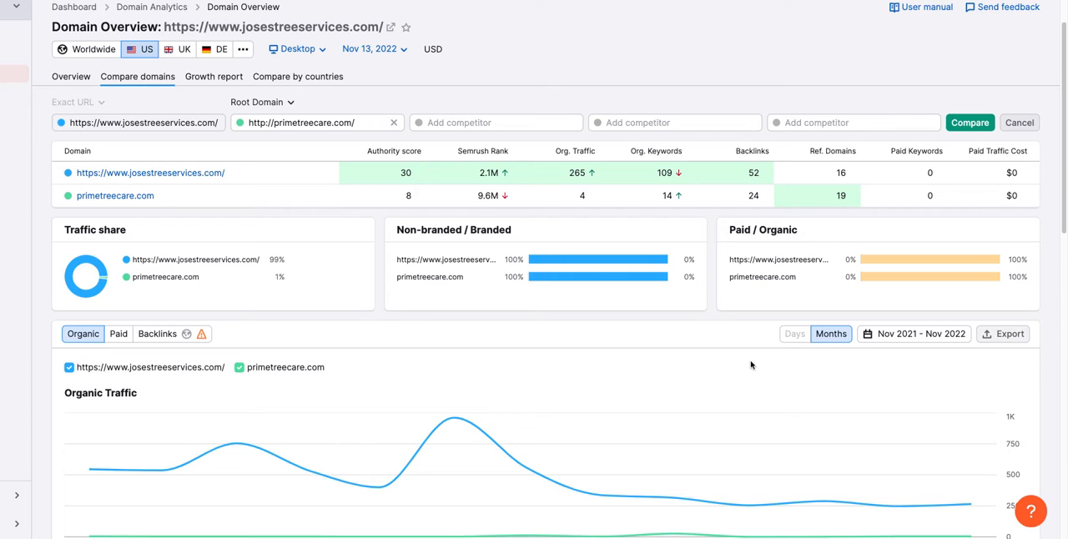
{"action": "mouse_move", "coordinate": [749, 363]}
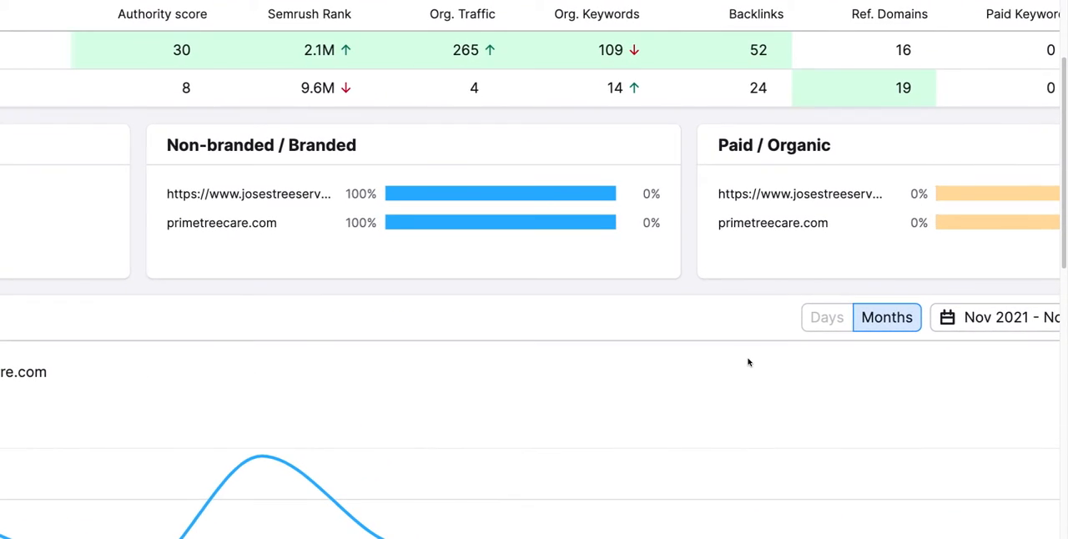
{"action": "scroll", "scroll_direction": "up", "scroll_amount": 3}
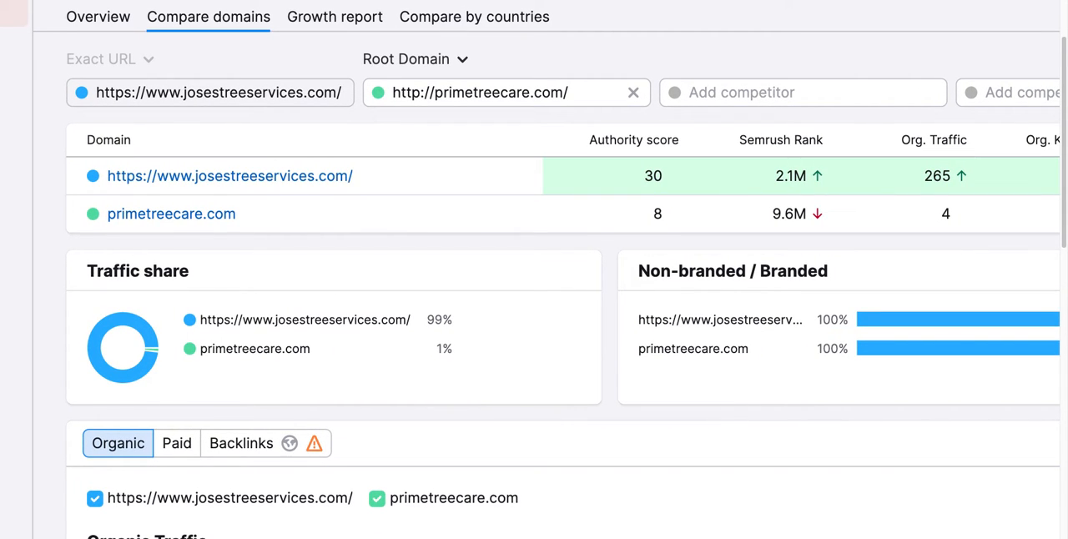
{"action": "mouse_move", "coordinate": [678, 213]}
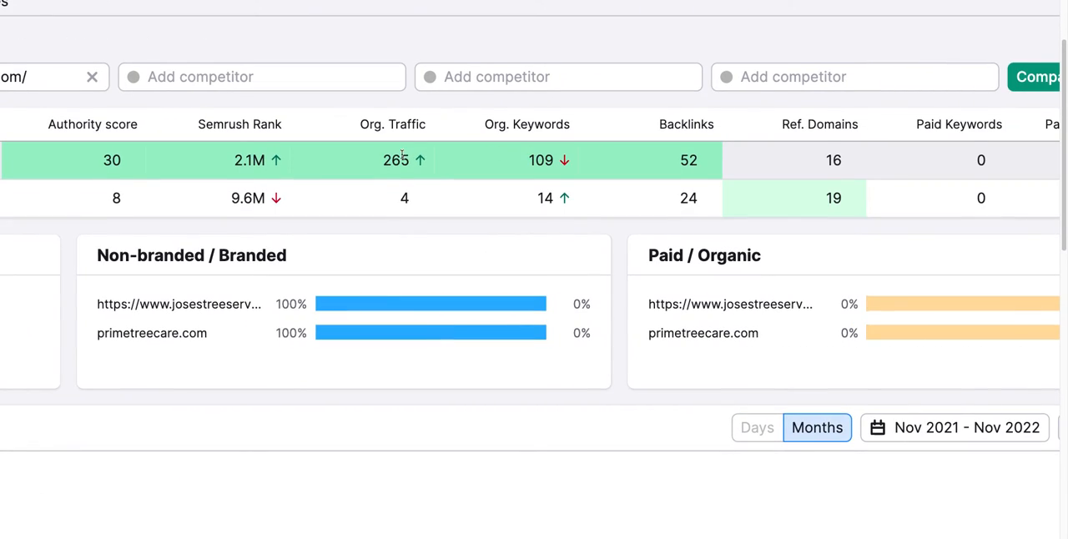
{"action": "double_click", "coordinate": [395, 162]}
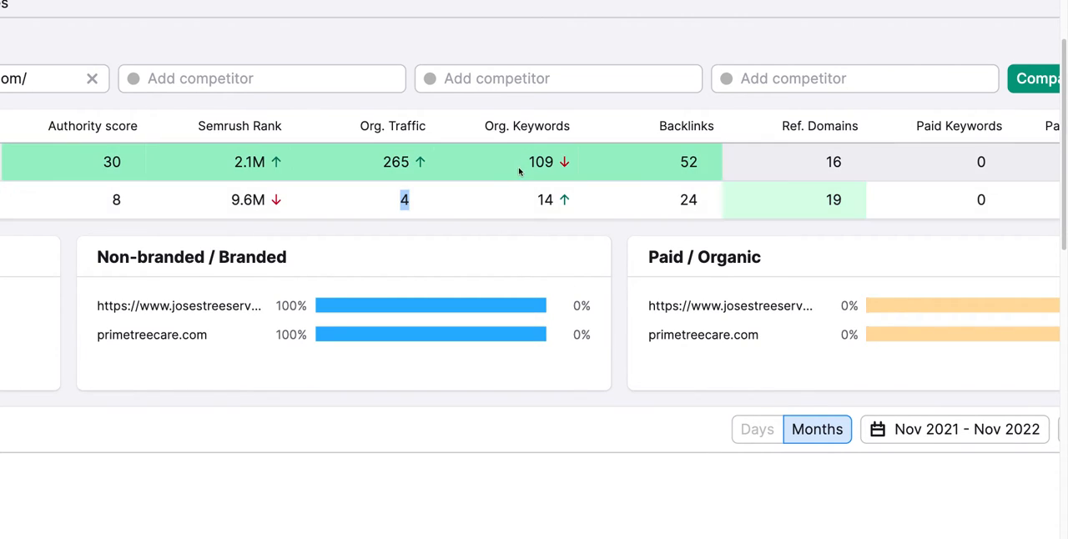
{"action": "mouse_move", "coordinate": [541, 162]}
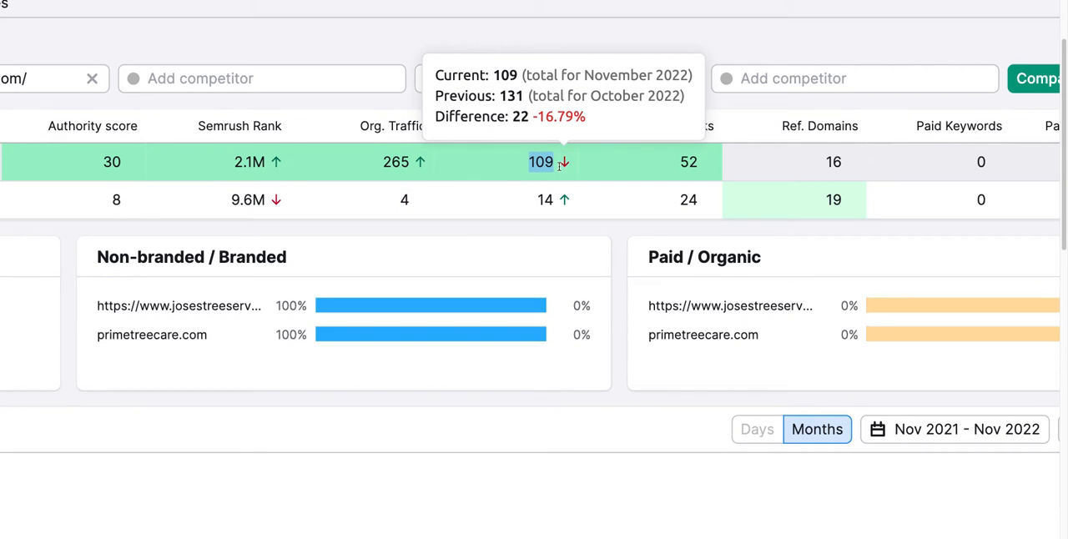
{"action": "mouse_move", "coordinate": [545, 199]}
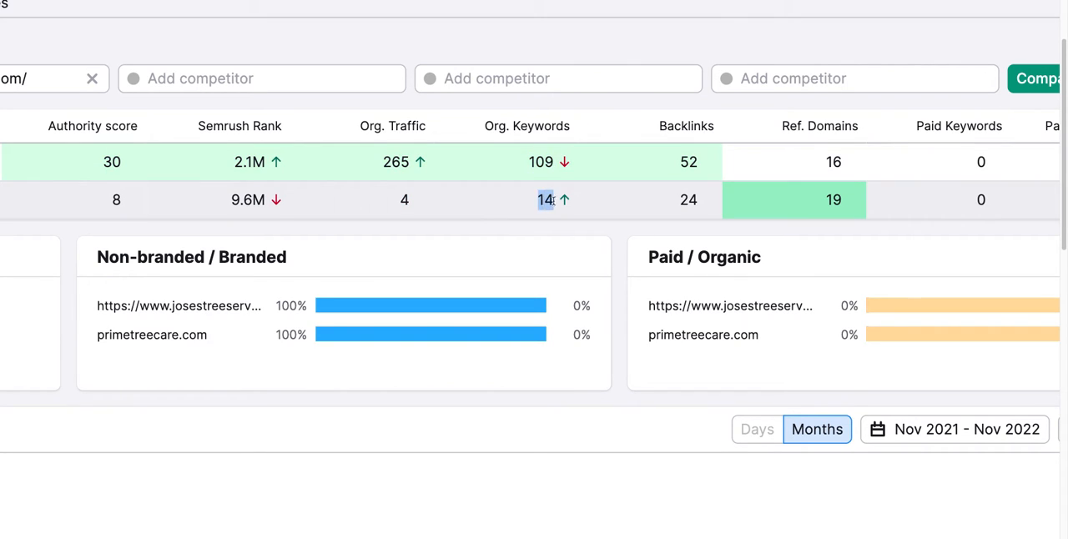
{"action": "mouse_move", "coordinate": [717, 219]}
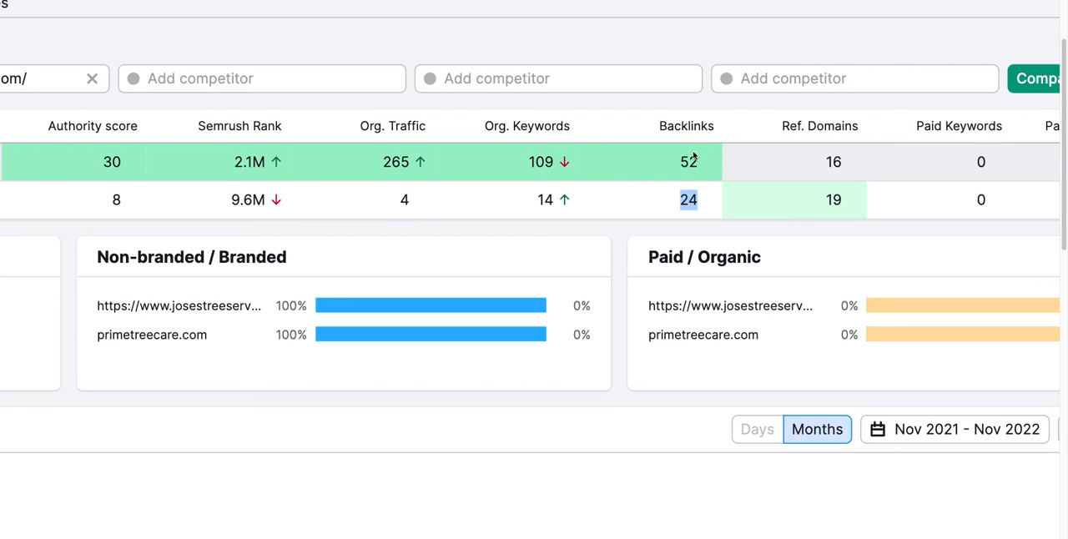
{"action": "mouse_move", "coordinate": [682, 182]}
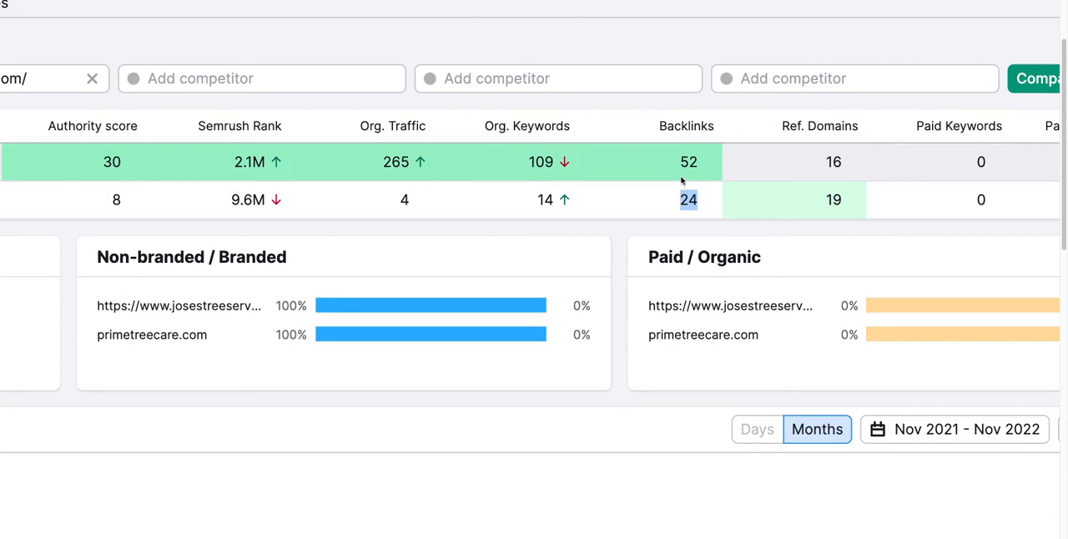
{"action": "mouse_move", "coordinate": [688, 156]}
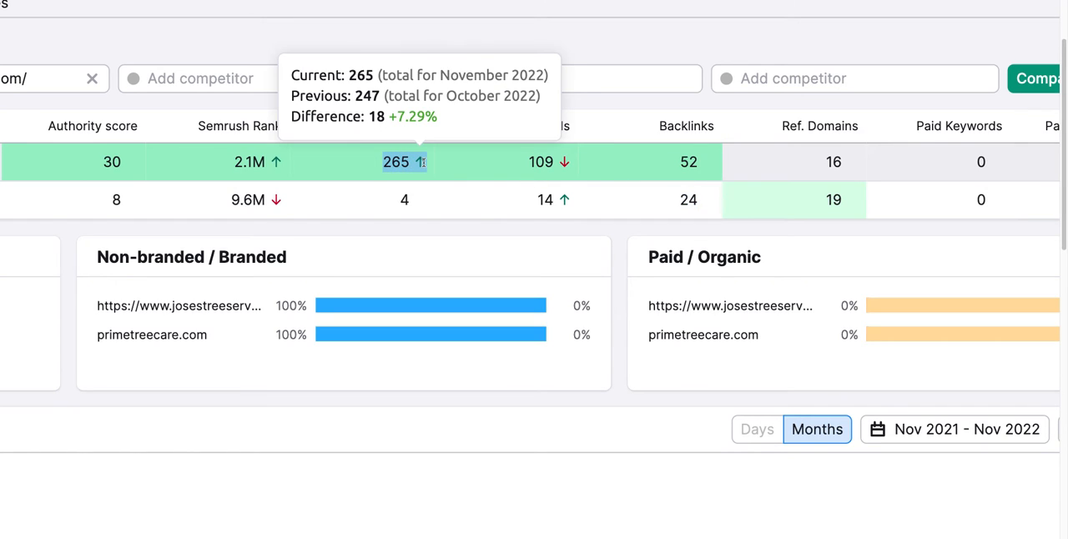
{"action": "mouse_move", "coordinate": [417, 181]}
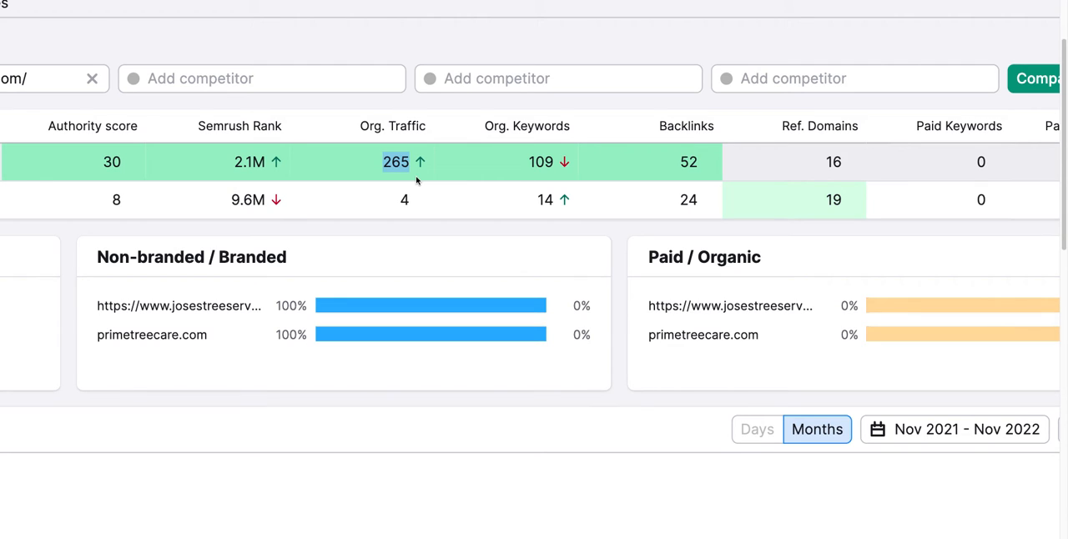
{"action": "mouse_move", "coordinate": [541, 161]}
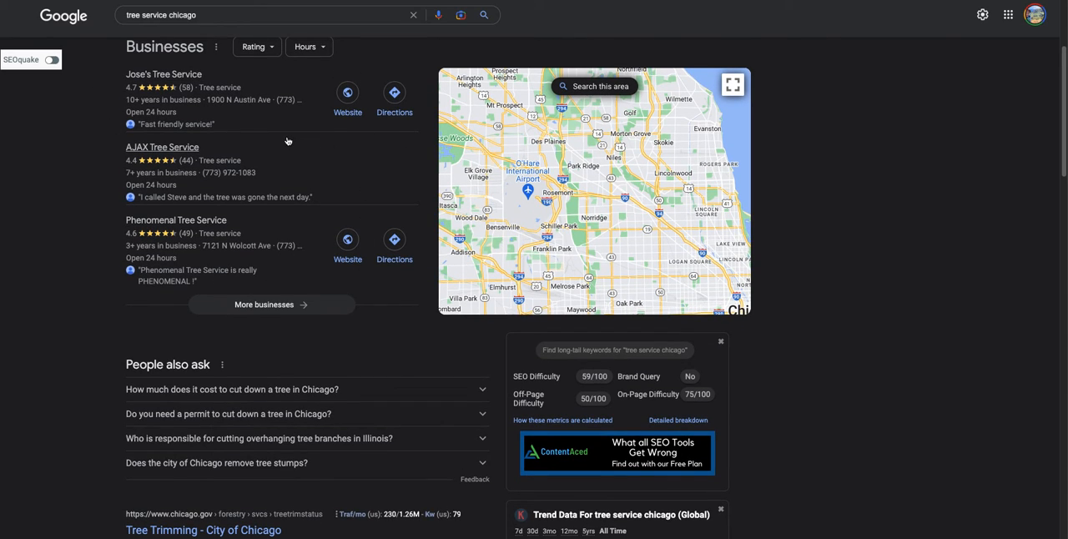
{"action": "mouse_move", "coordinate": [287, 141]}
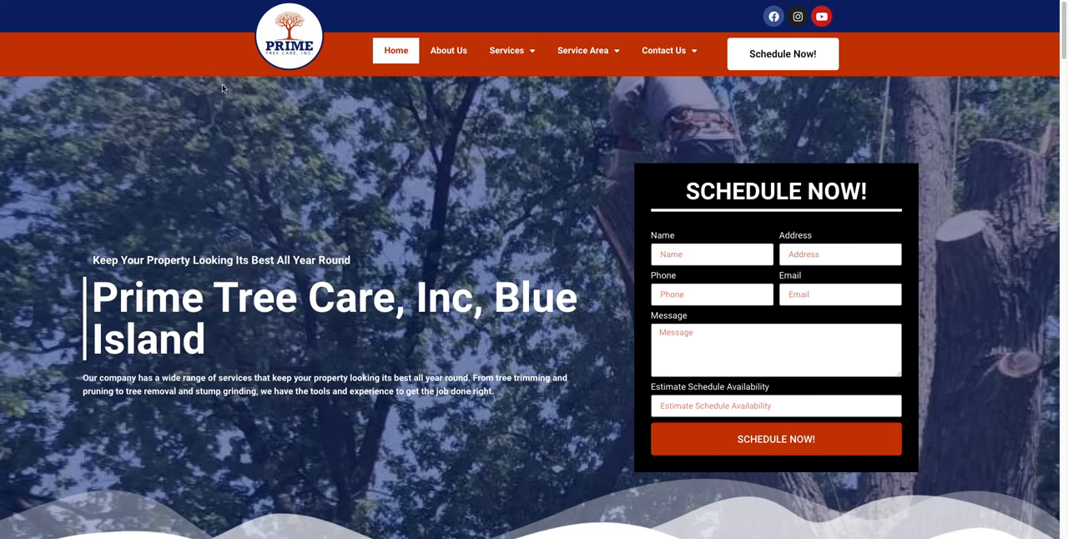
{"action": "mouse_move", "coordinate": [510, 142]}
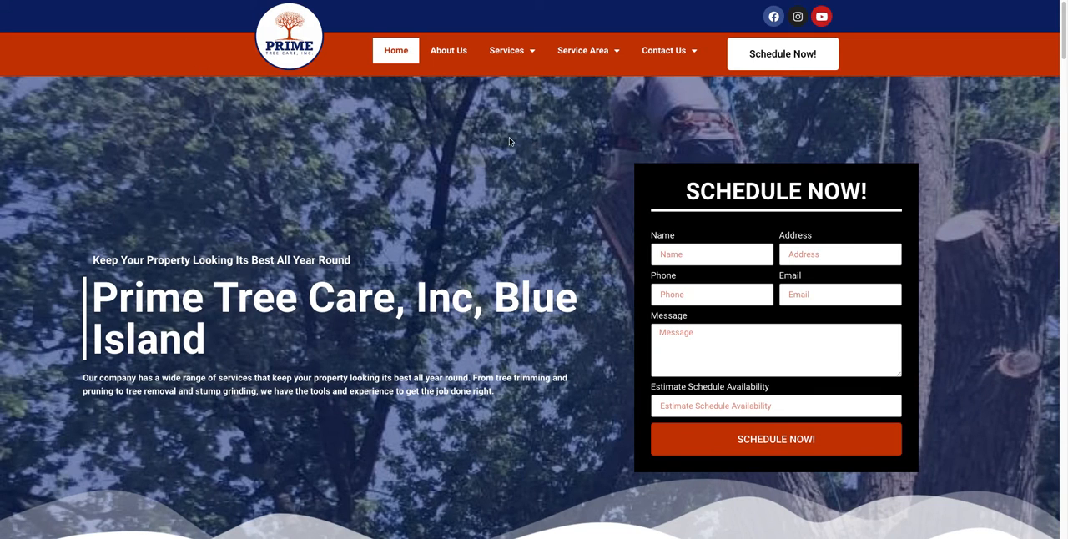
{"action": "mouse_move", "coordinate": [449, 134]}
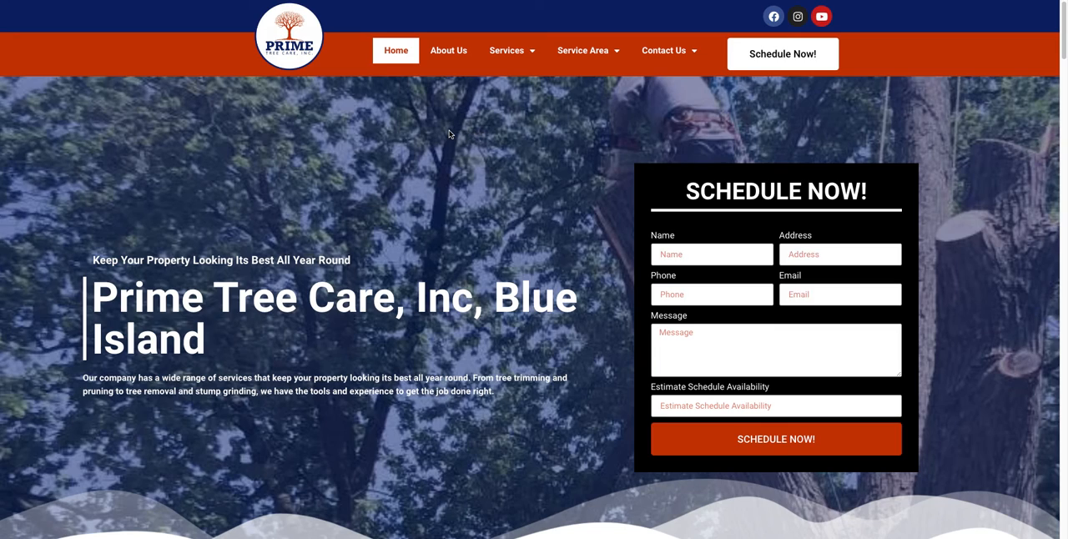
{"action": "mouse_move", "coordinate": [445, 124]}
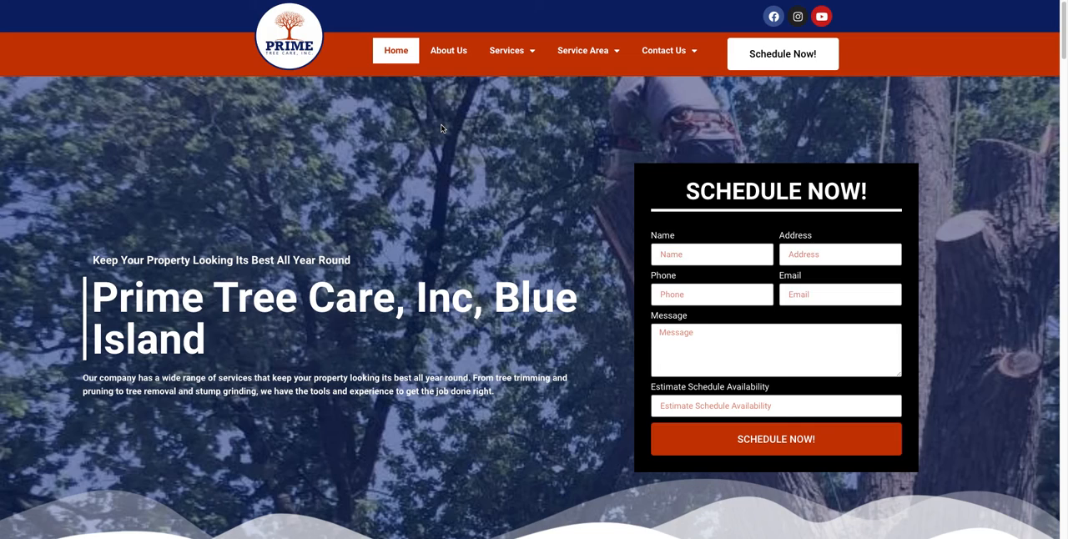
{"action": "mouse_move", "coordinate": [451, 134]}
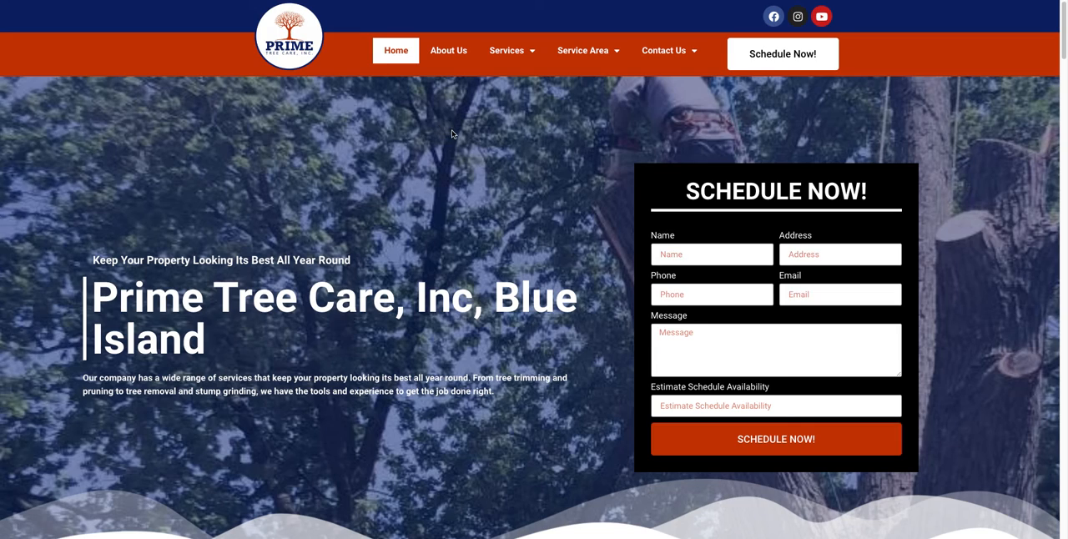
{"action": "mouse_move", "coordinate": [630, 232]}
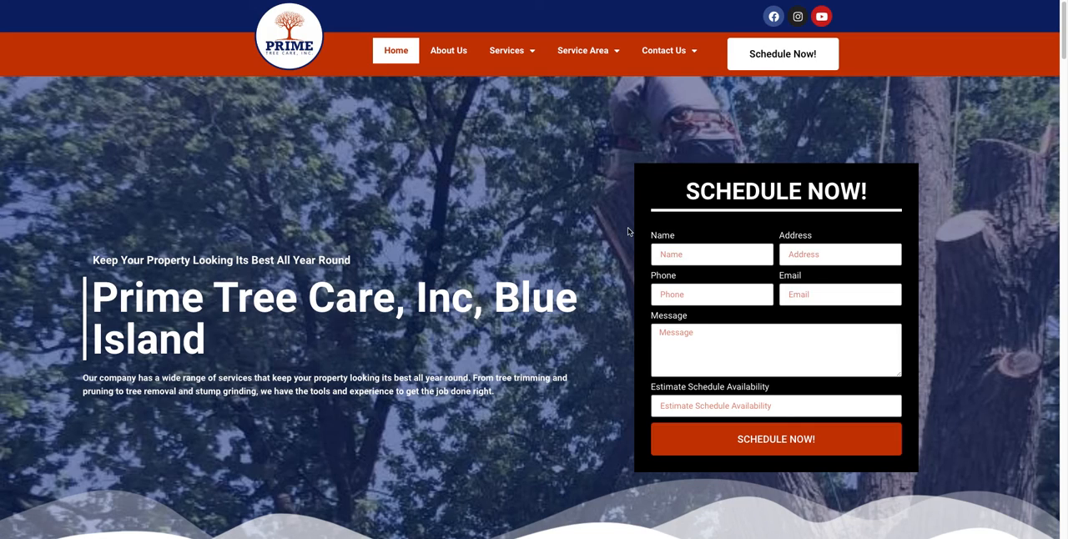